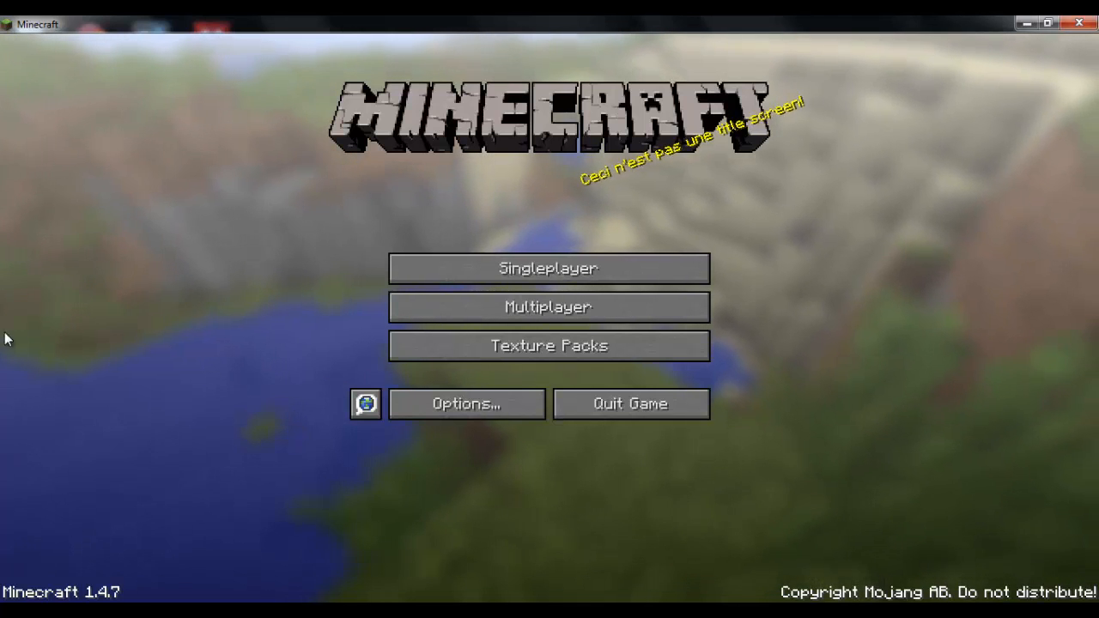
mouse_move(146, 577)
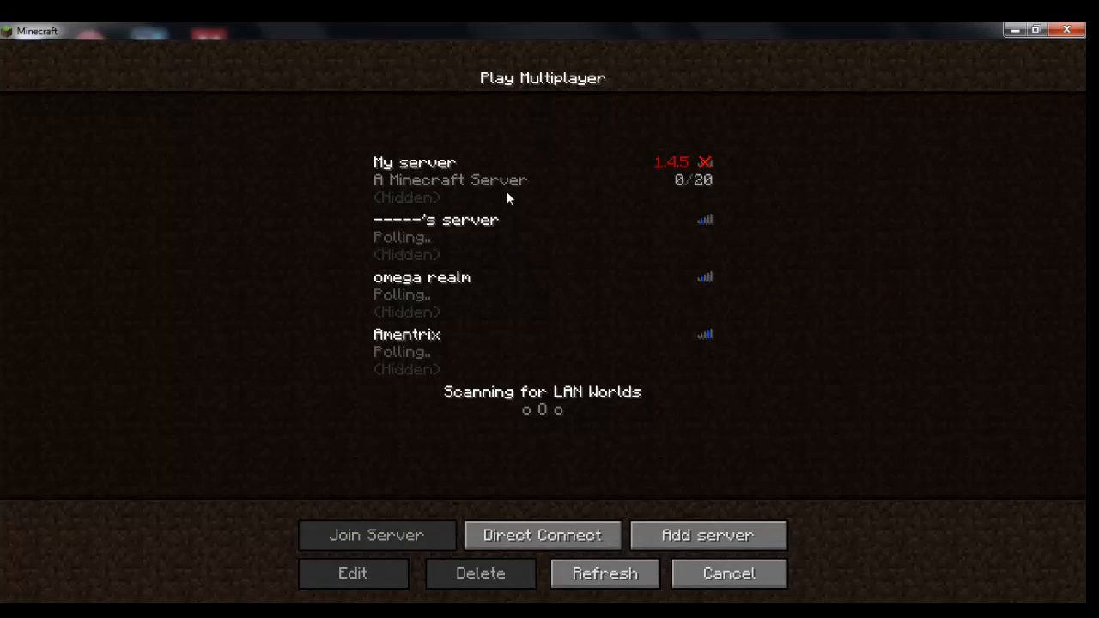
Step: Select My server in the multiplayer list to see it flagged out of date at 1.4.5
click(542, 178)
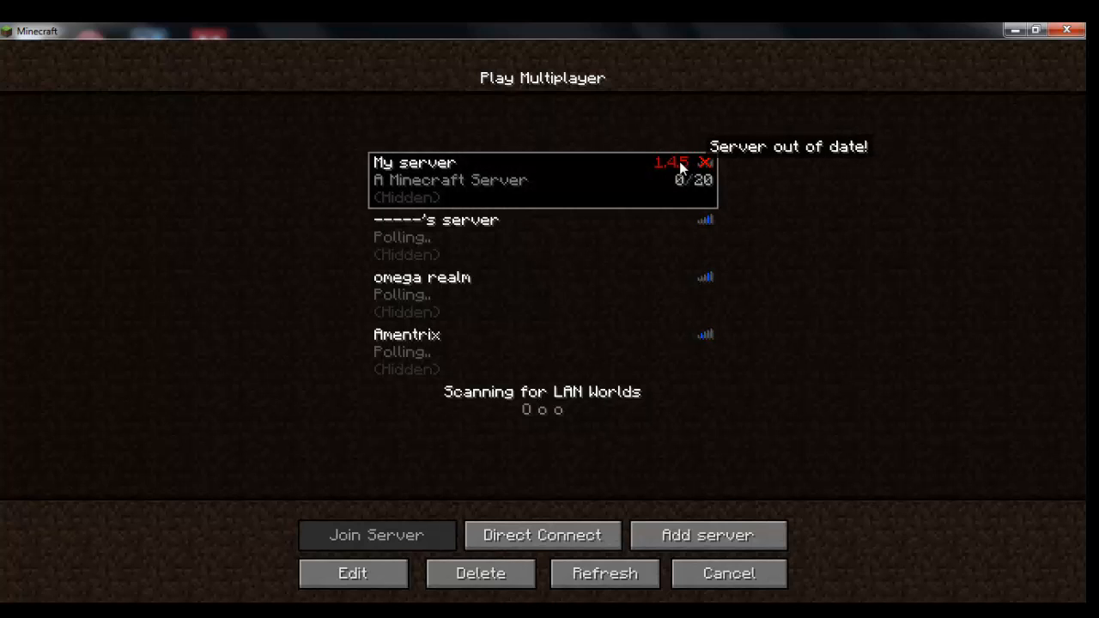
mouse_move(689, 141)
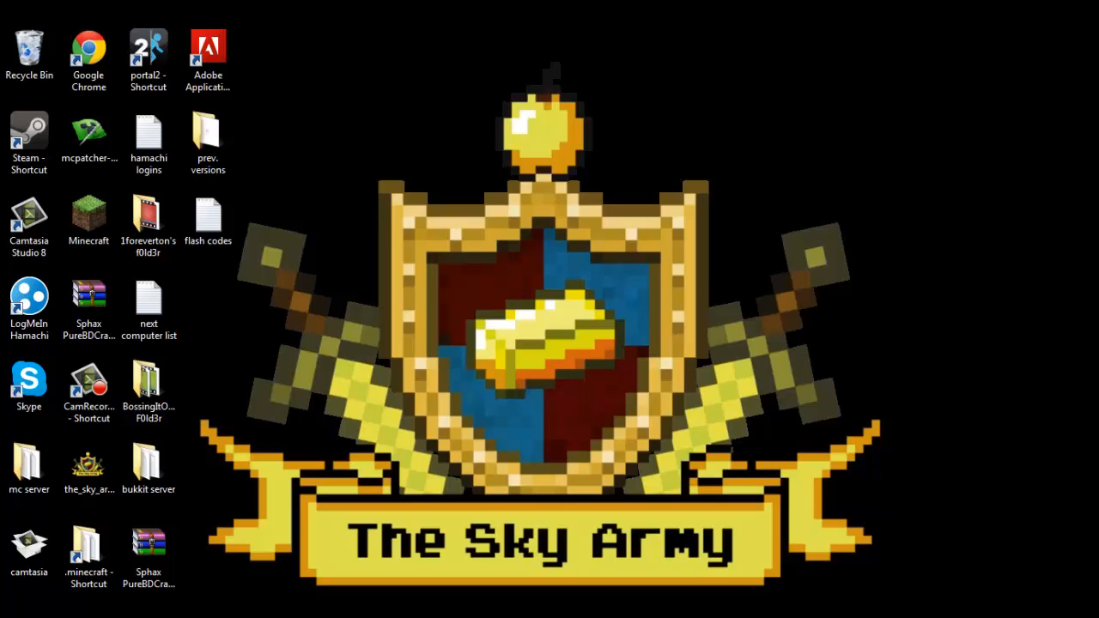
mouse_move(148, 567)
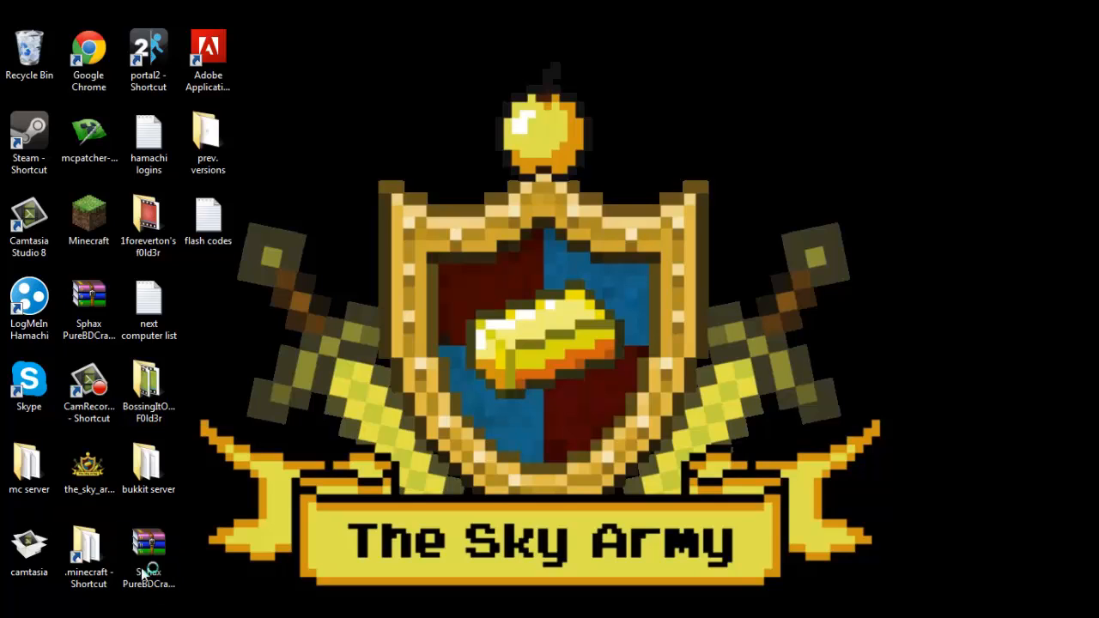
Step: Launch Chrome and search Google for 'minecraft 1.4.5'
double_click(87, 47)
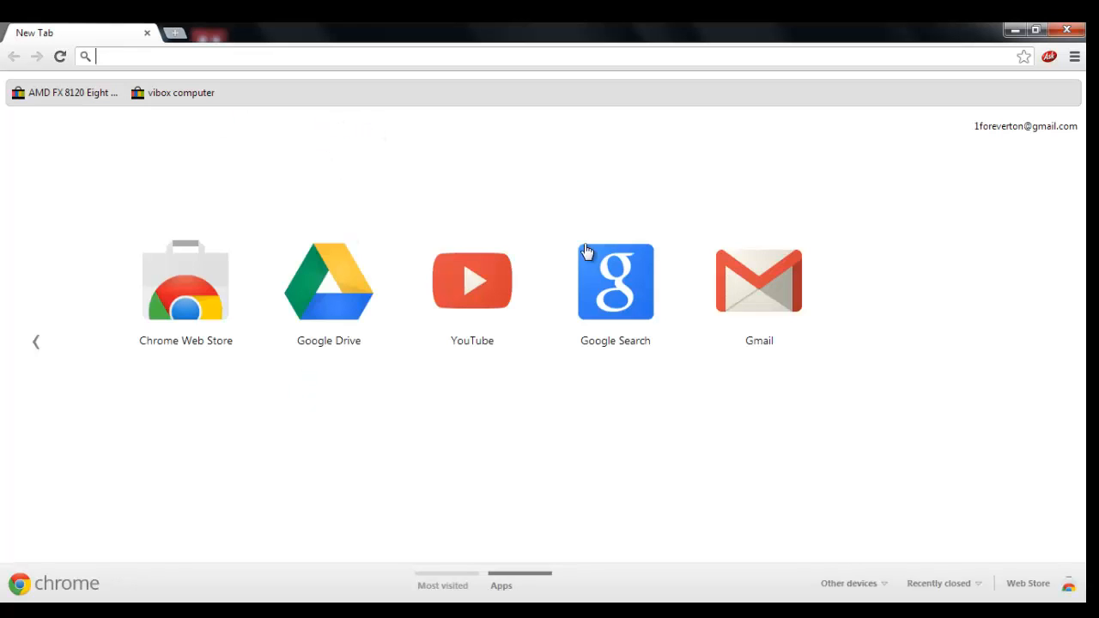
click(615, 281)
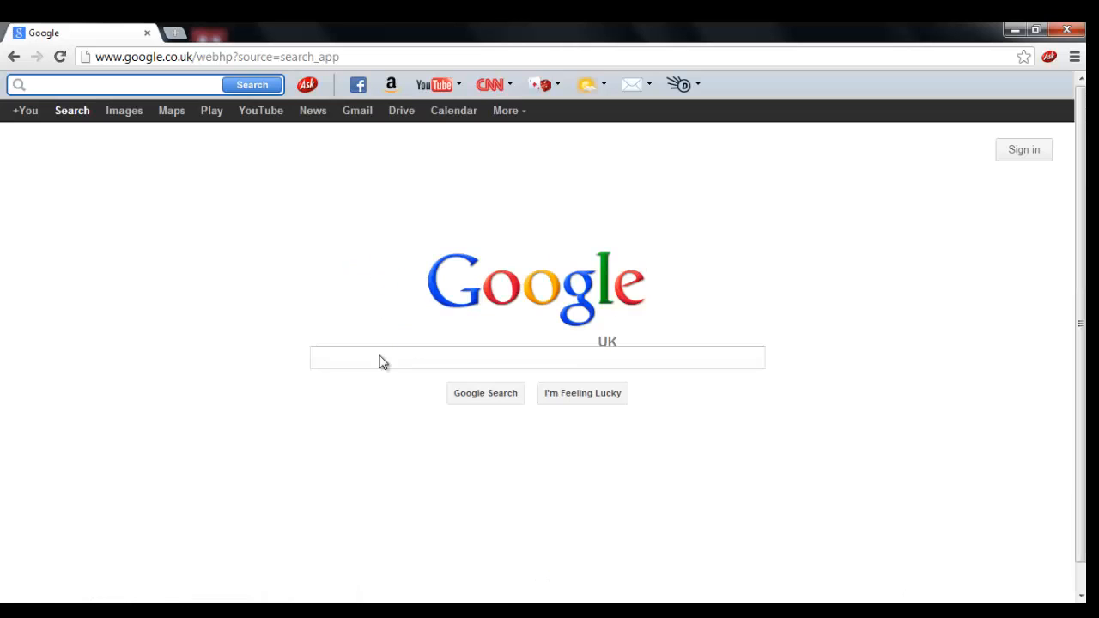
text(minecraft 1.4)
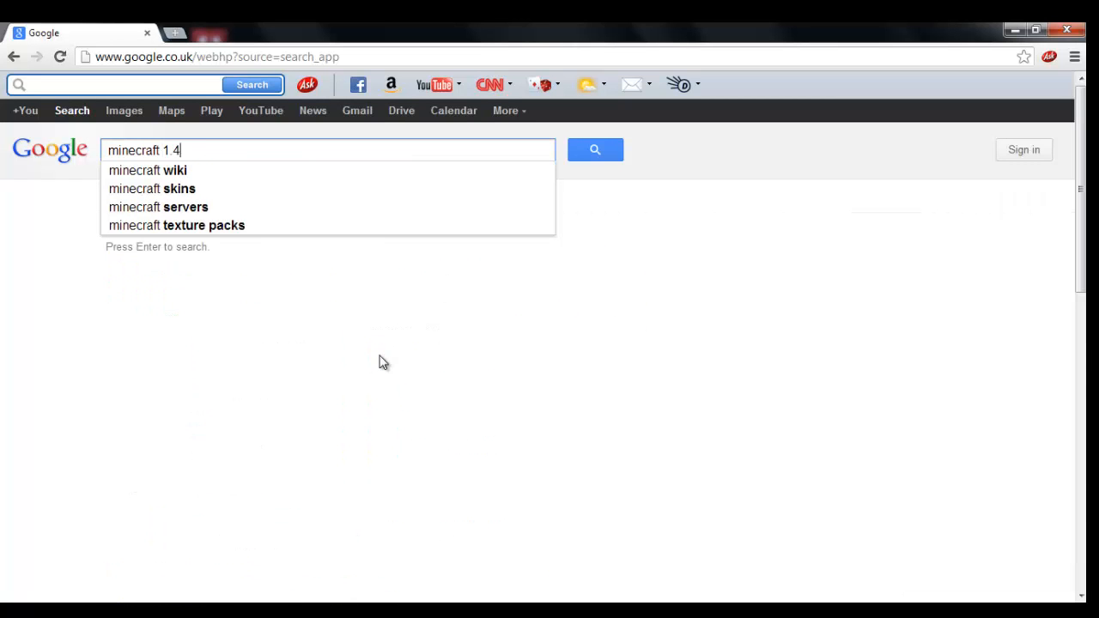
text(.5)
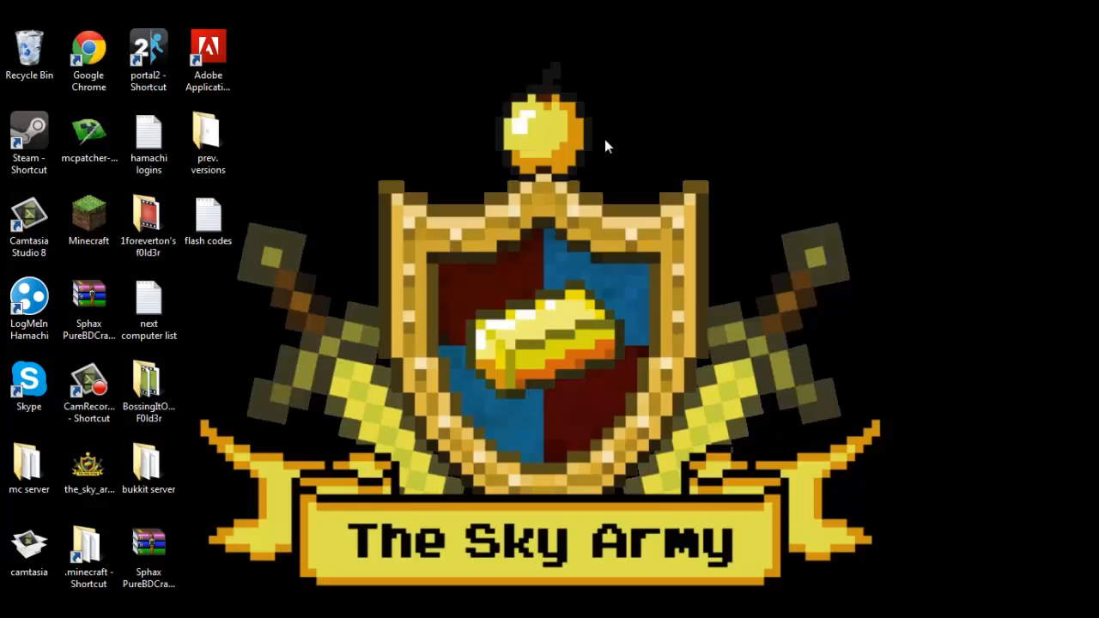
Step: Copy the 1.4.5 jar from the prev. versions folder, close it and bring up the Start menu
double_click(207, 133)
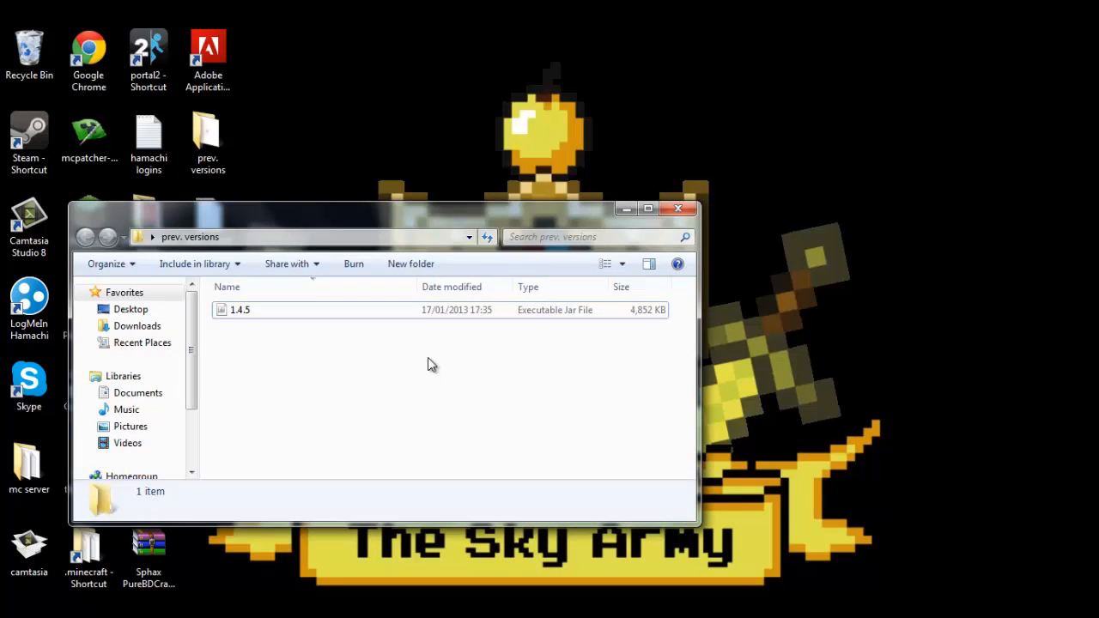
click(240, 310)
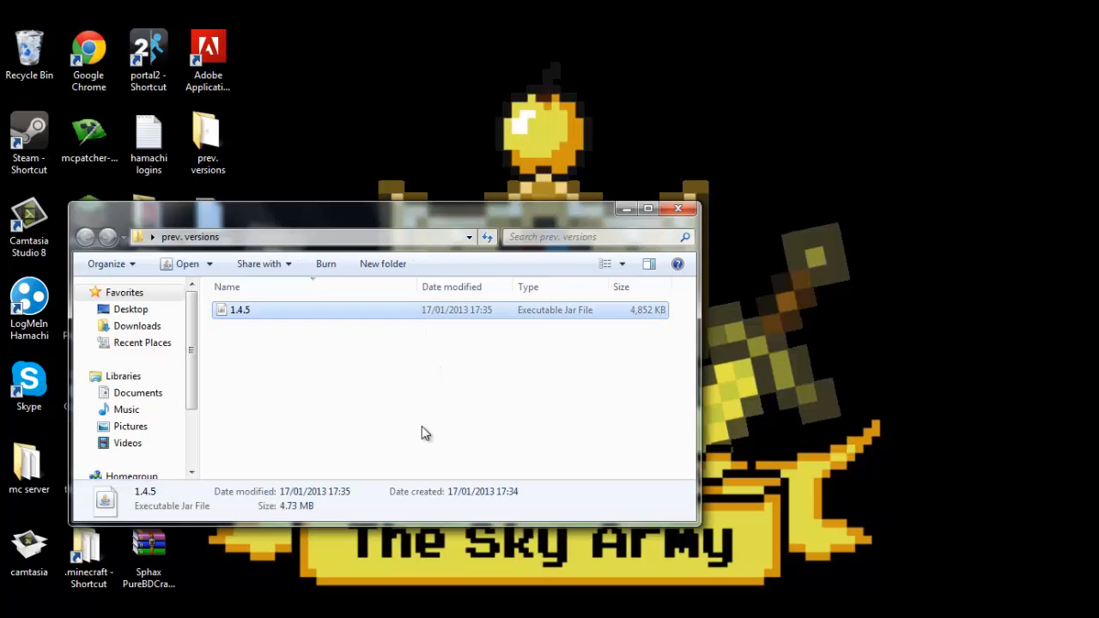
click(677, 208)
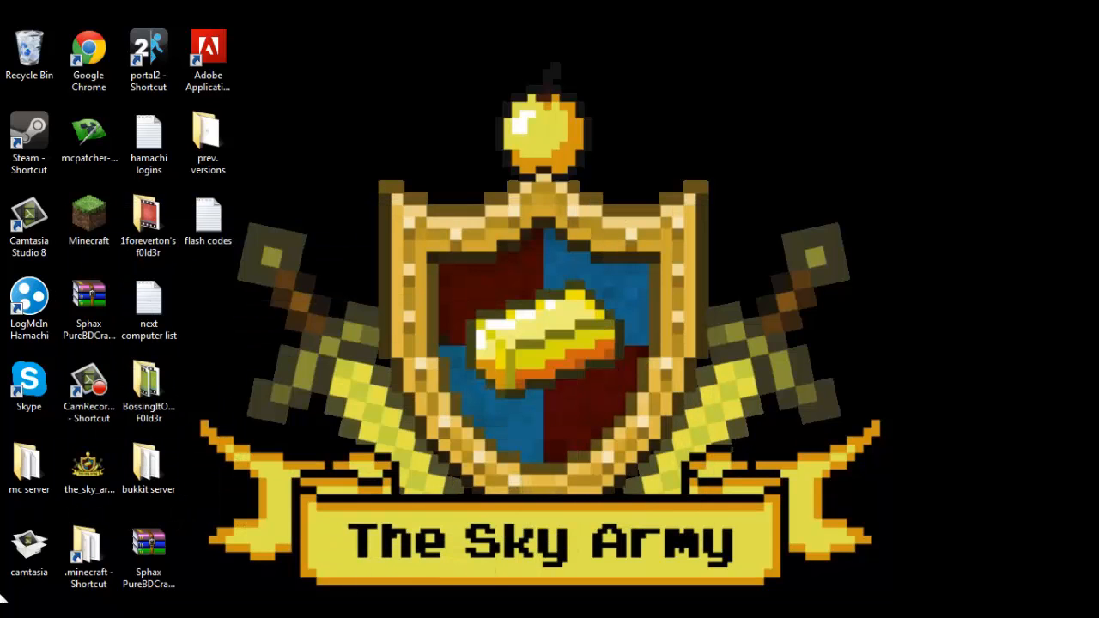
click(6, 610)
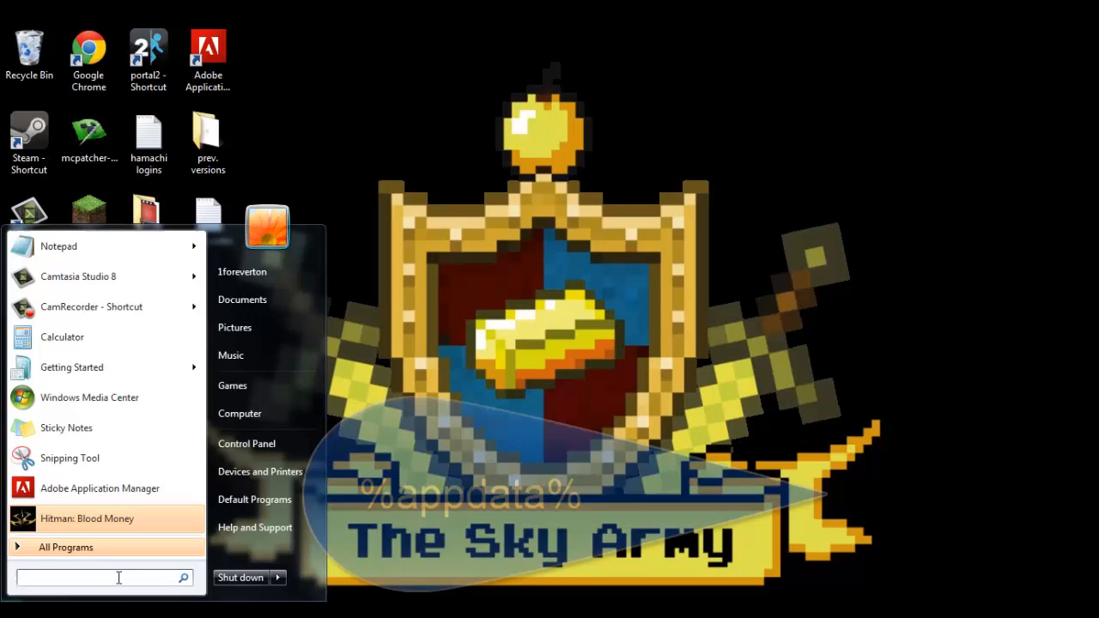
Step: Navigate via %appdata% into .minecraft and briefly view the servers file in Notepad
text(%appda)
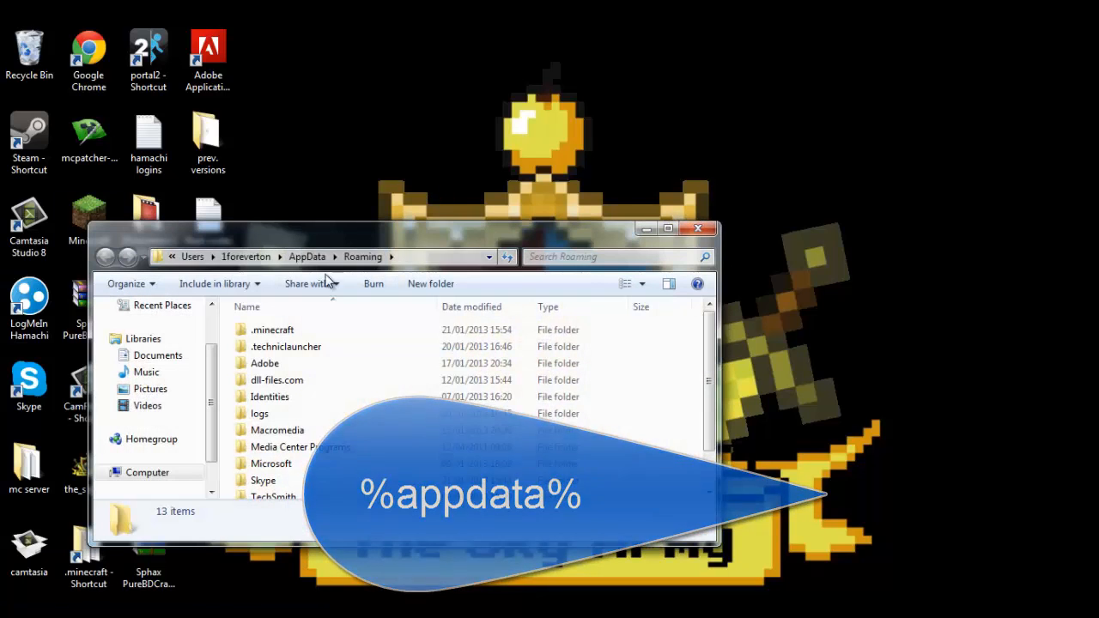
double_click(272, 329)
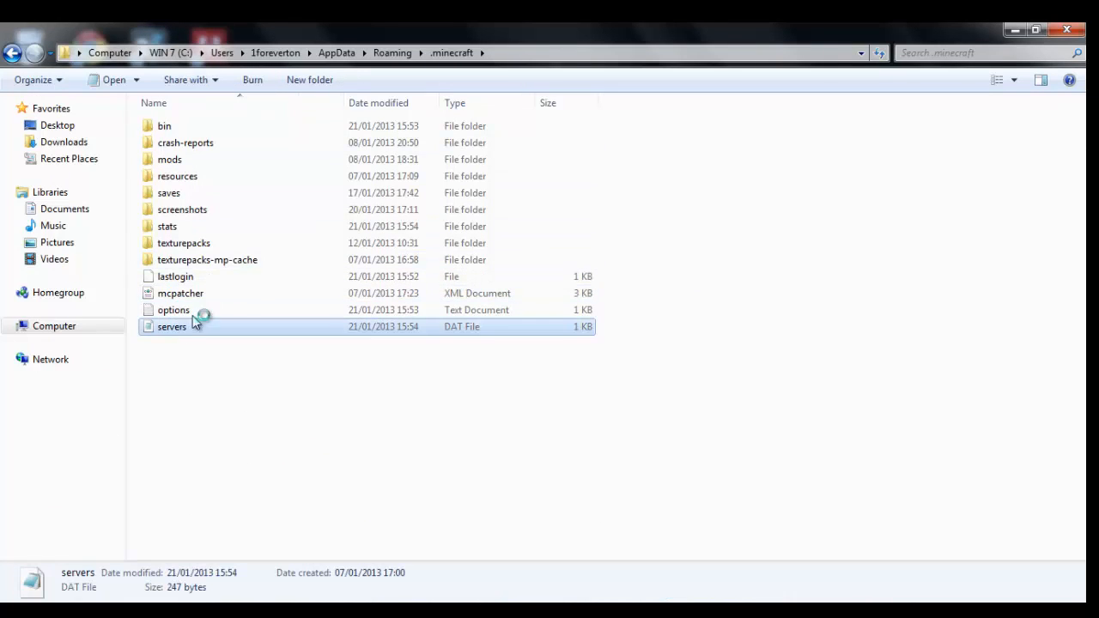
double_click(172, 326)
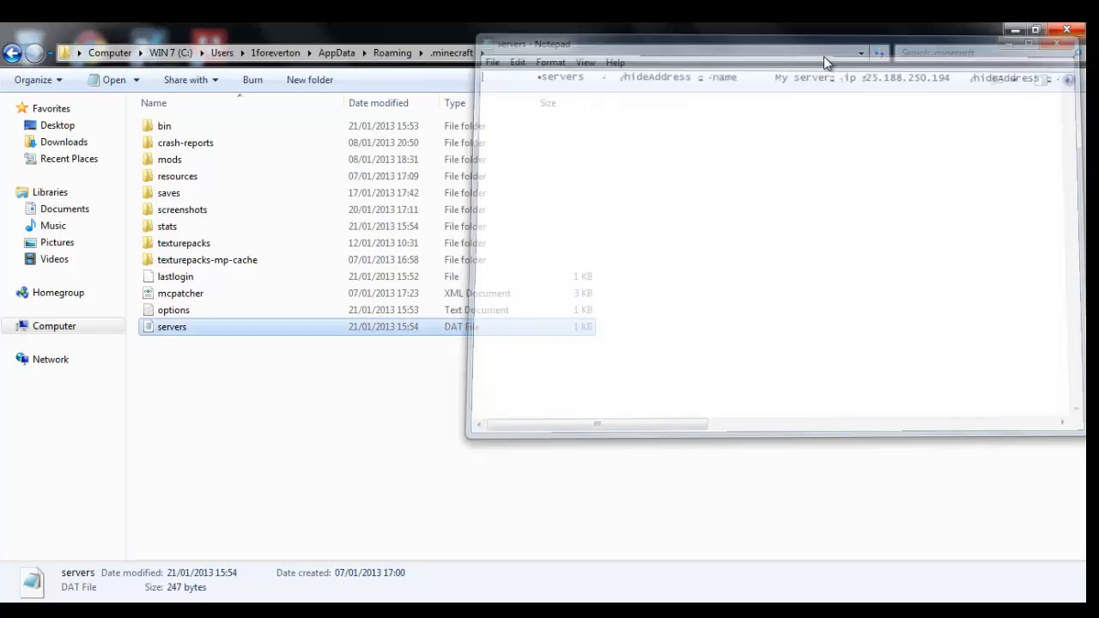
click(1056, 43)
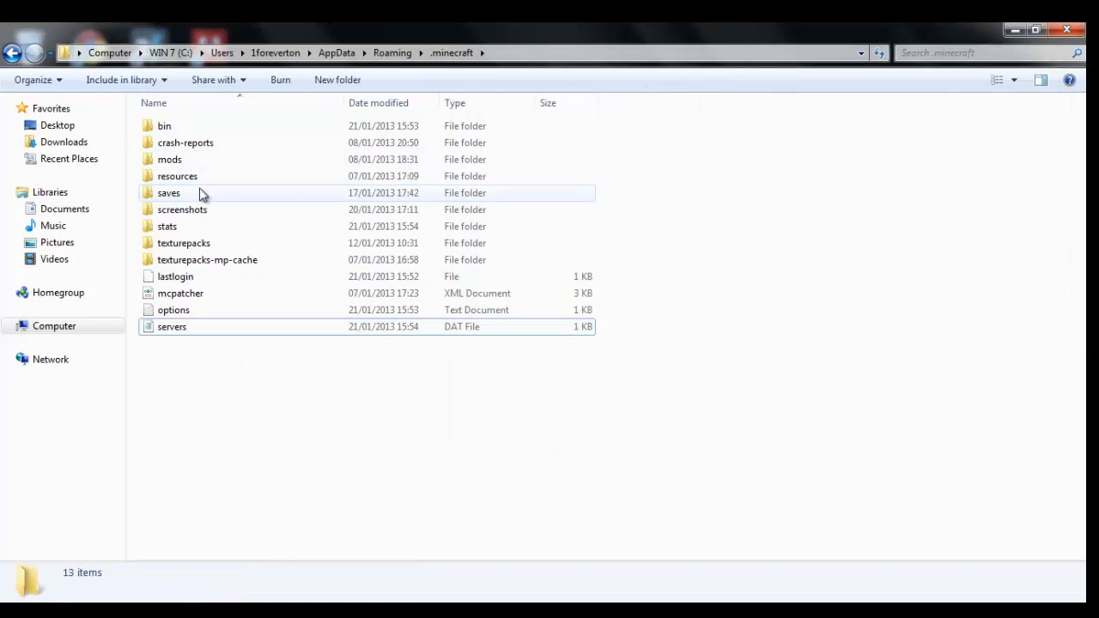
Step: Delete the existing minecraft.jar from the bin folder, confirming the Recycle Bin prompt
double_click(164, 125)
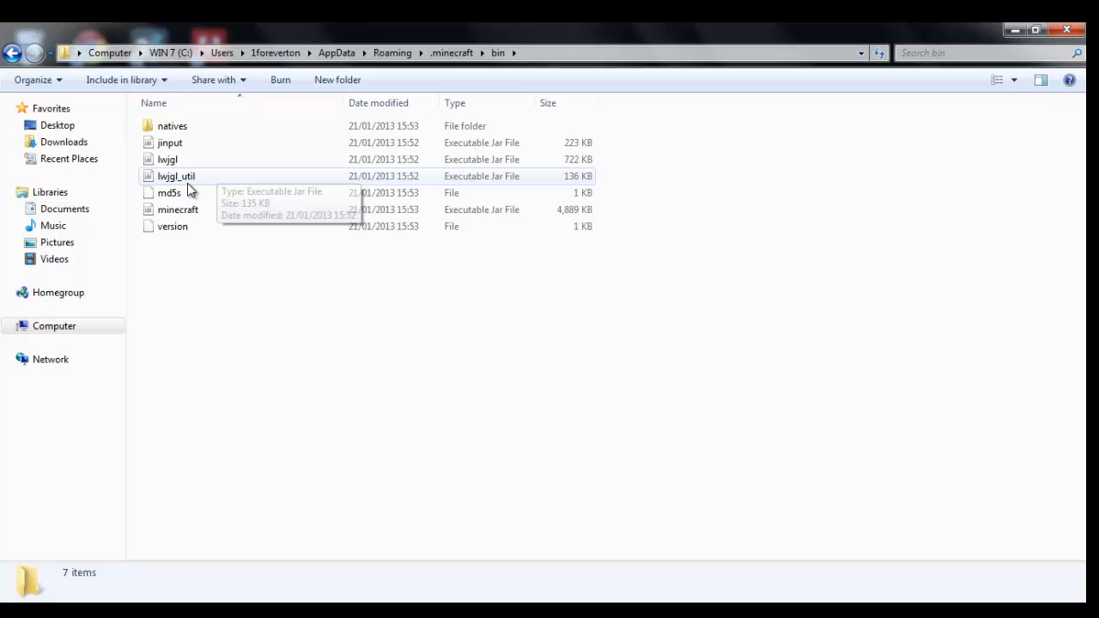
click(178, 210)
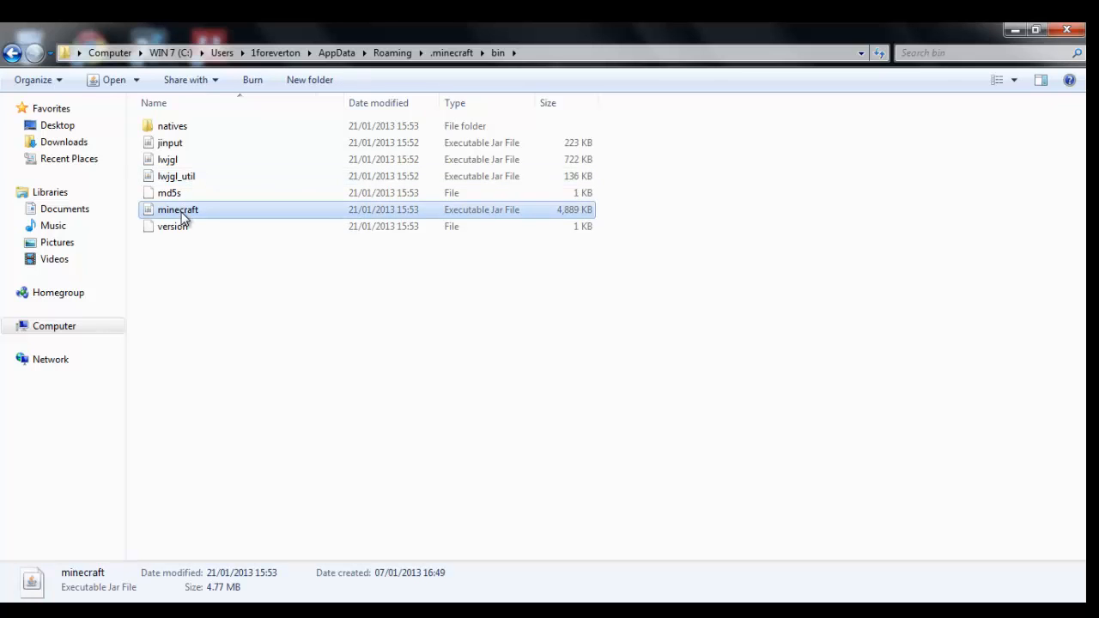
key(Delete)
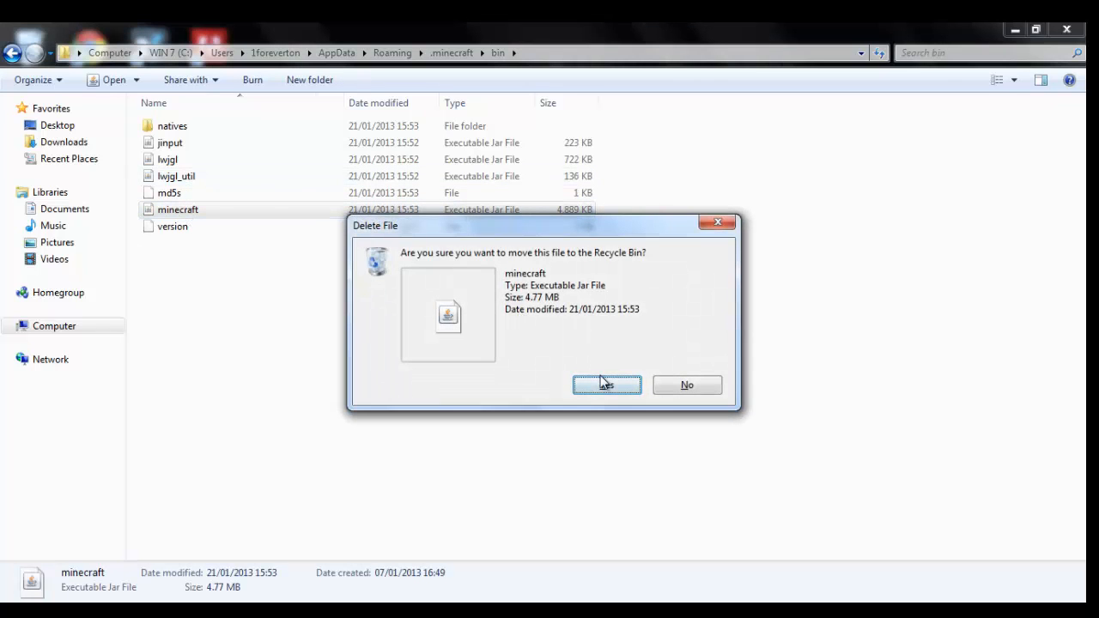
click(607, 385)
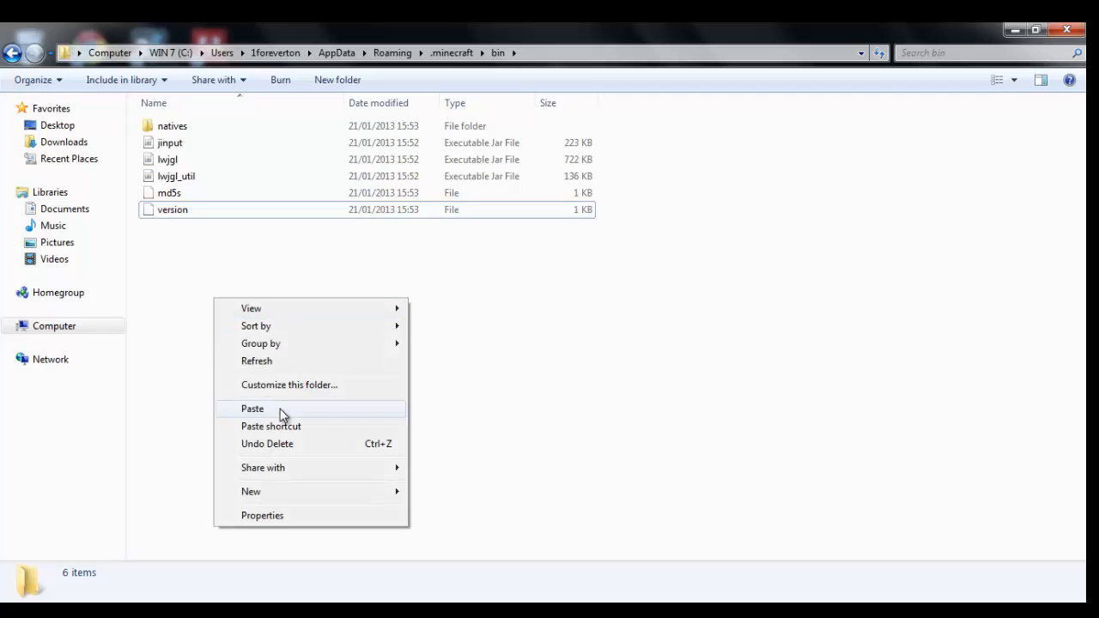
Step: Paste the 1.4.5 jar into bin, rename it 'minecraft' and go back up to .minecraft
click(252, 409)
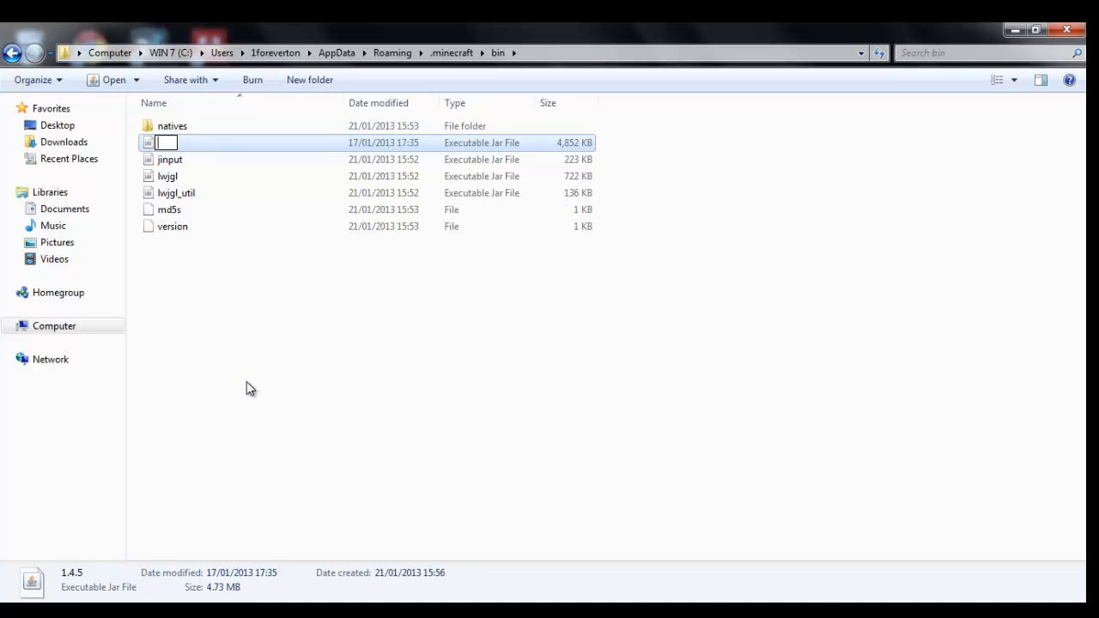
text(minecraft)
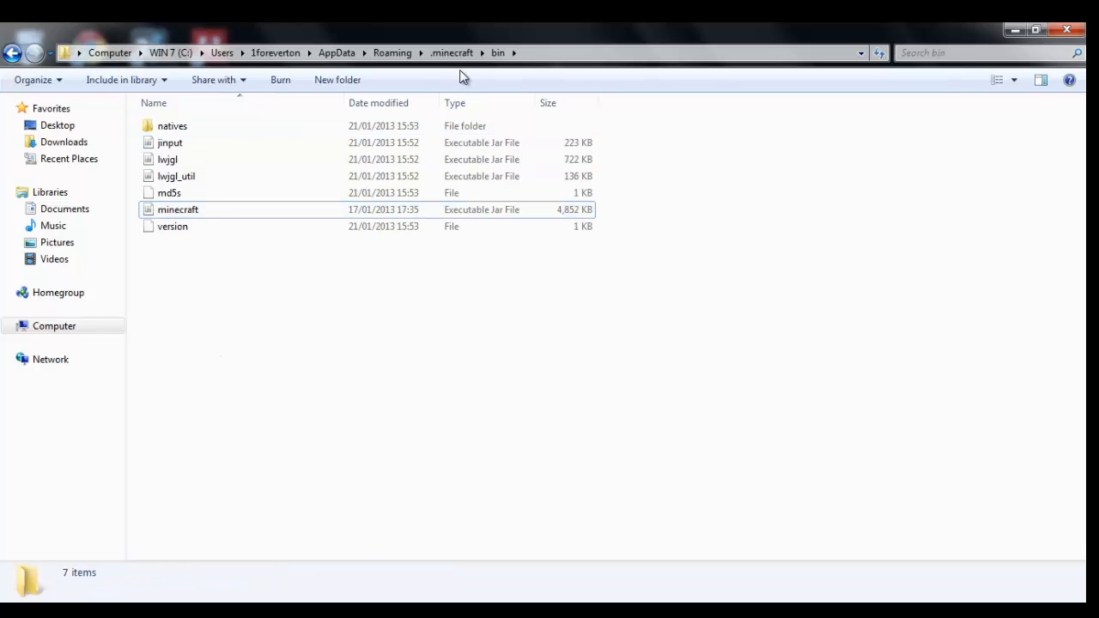
click(450, 52)
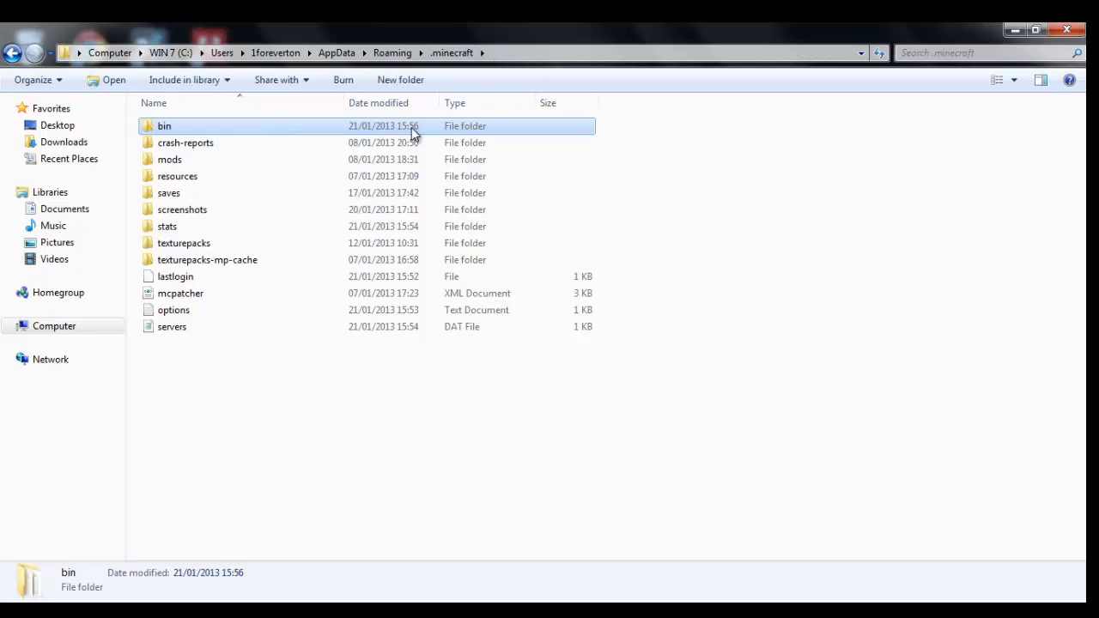
Step: Delete the mods folder from .minecraft, confirm, and close the Explorer window
double_click(186, 142)
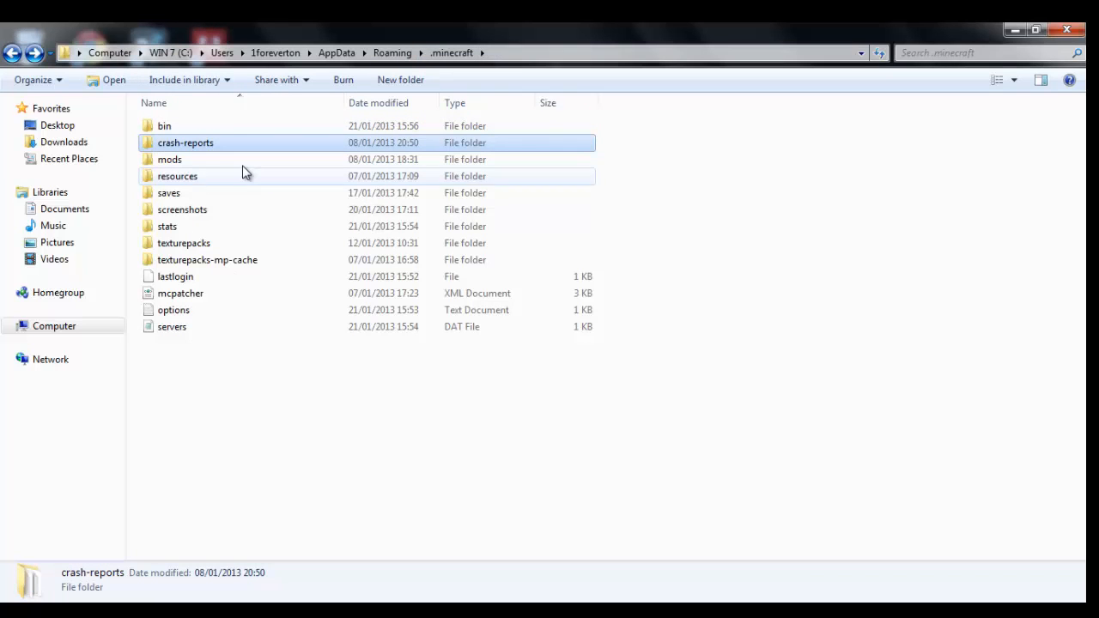
key(Delete)
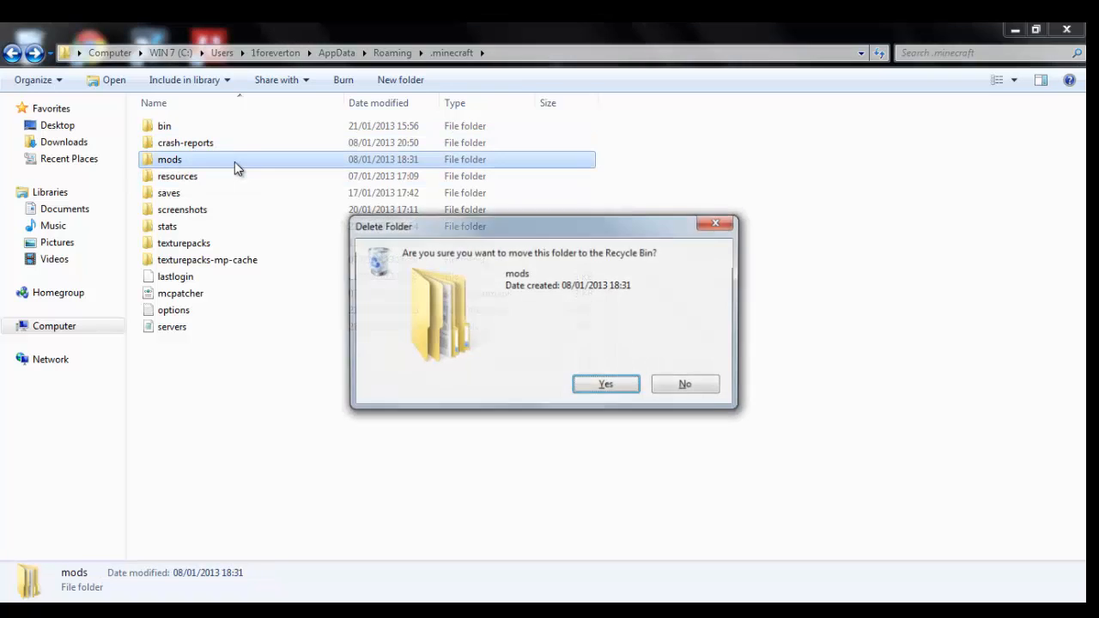
click(605, 384)
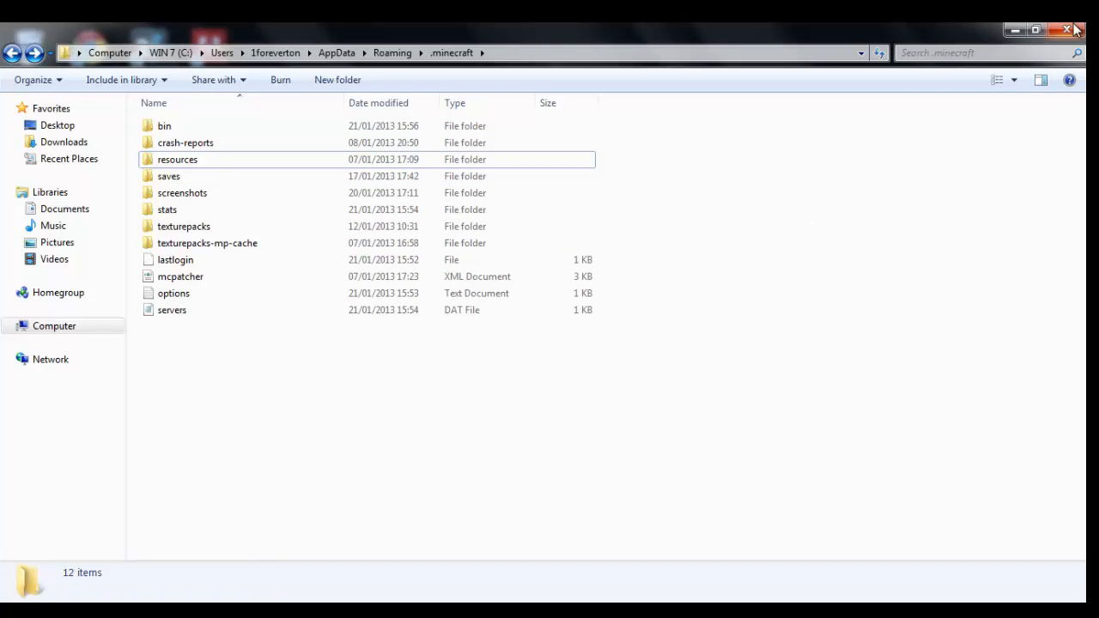
click(1065, 28)
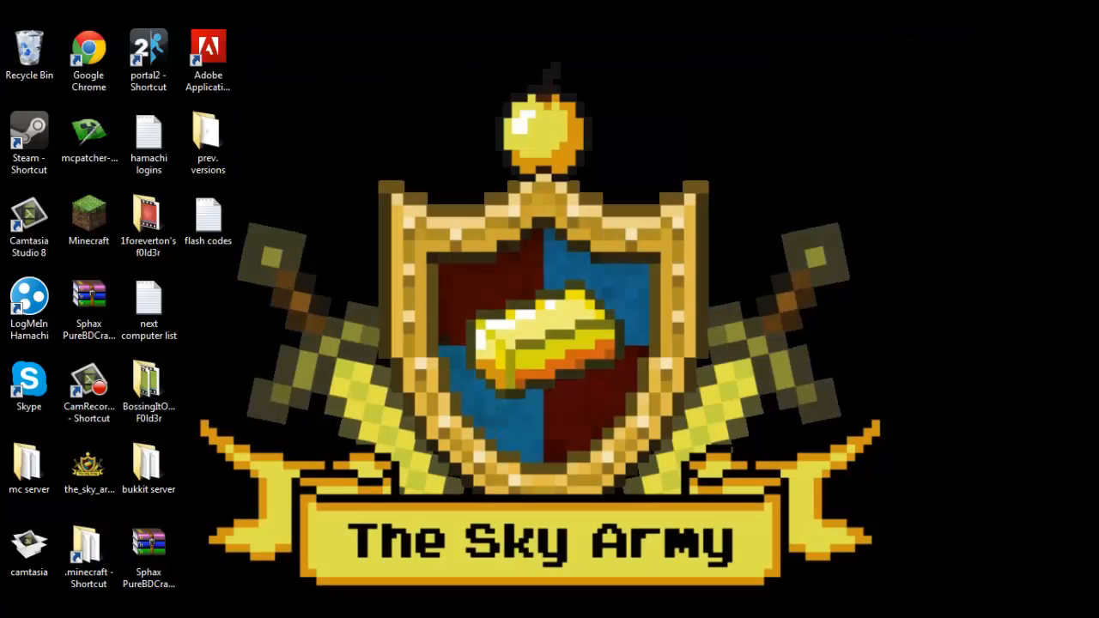
mouse_move(569, 406)
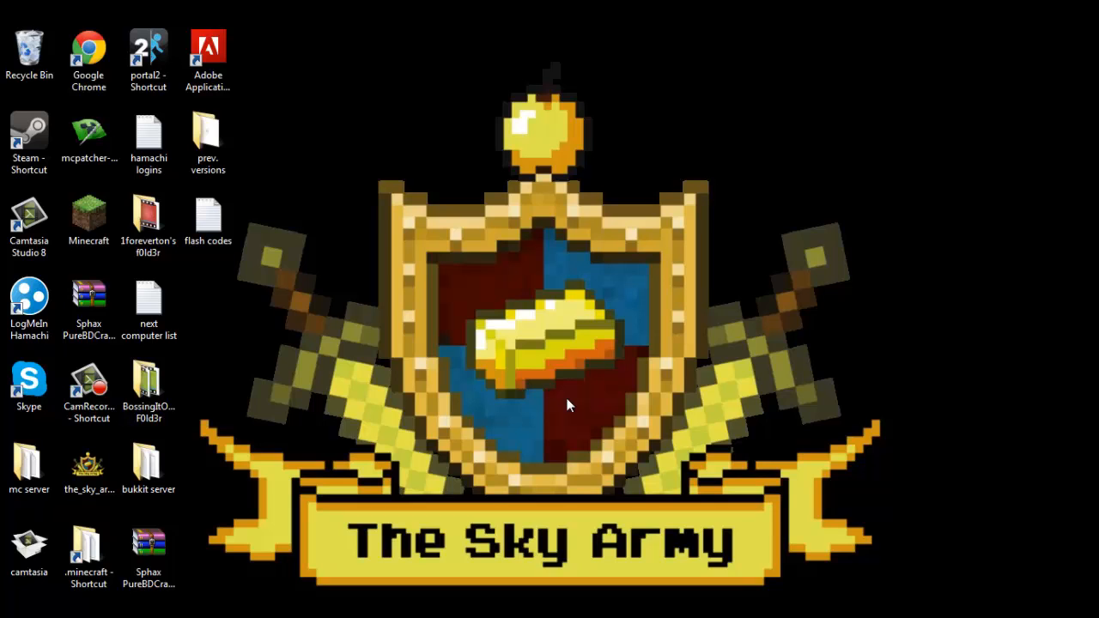
Step: Launch Minecraft from the desktop and log in to reach the 1.4.5 title screen
double_click(89, 217)
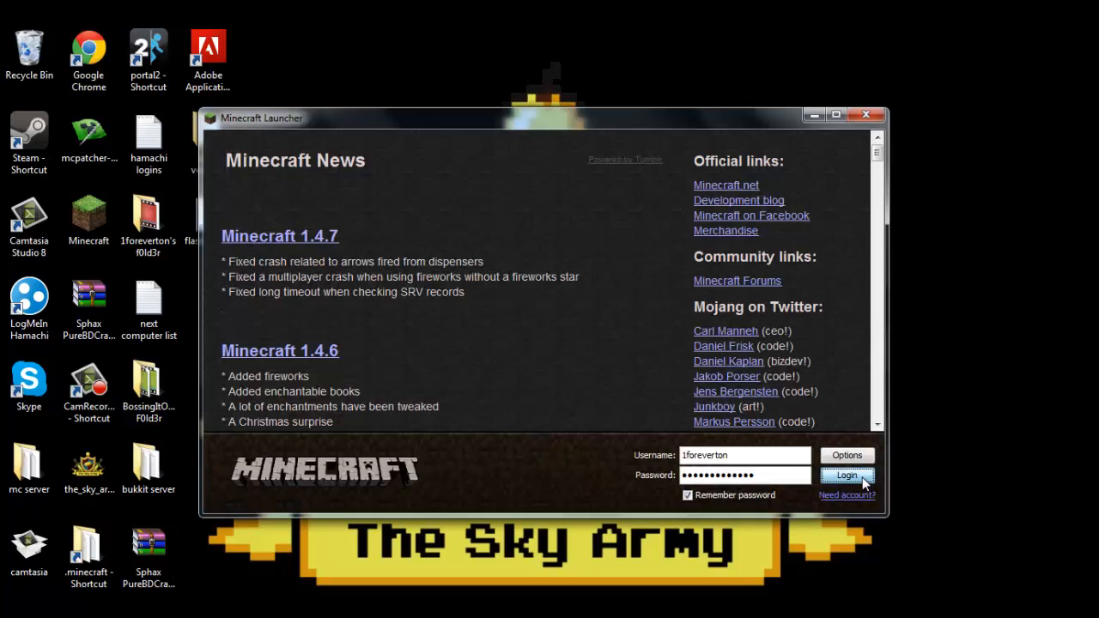
click(846, 476)
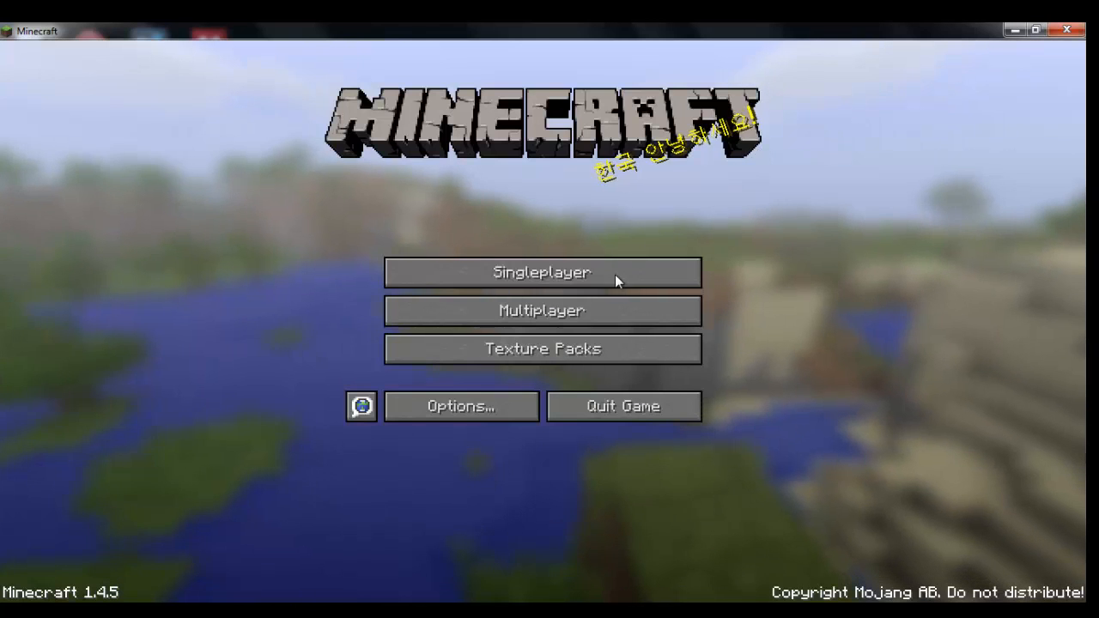
mouse_move(405, 355)
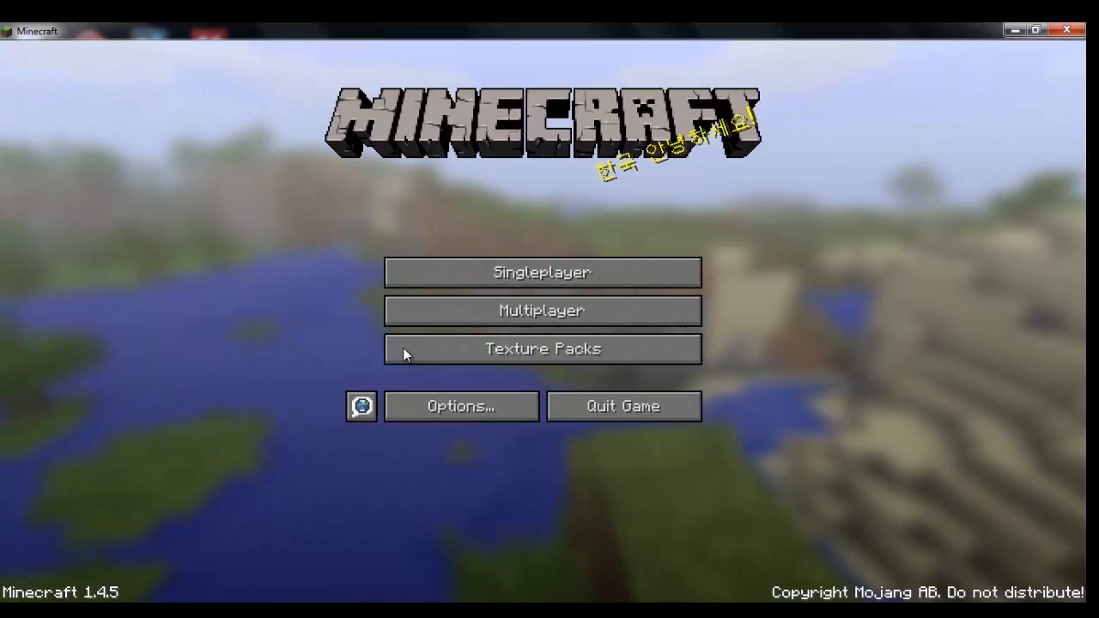
click(542, 310)
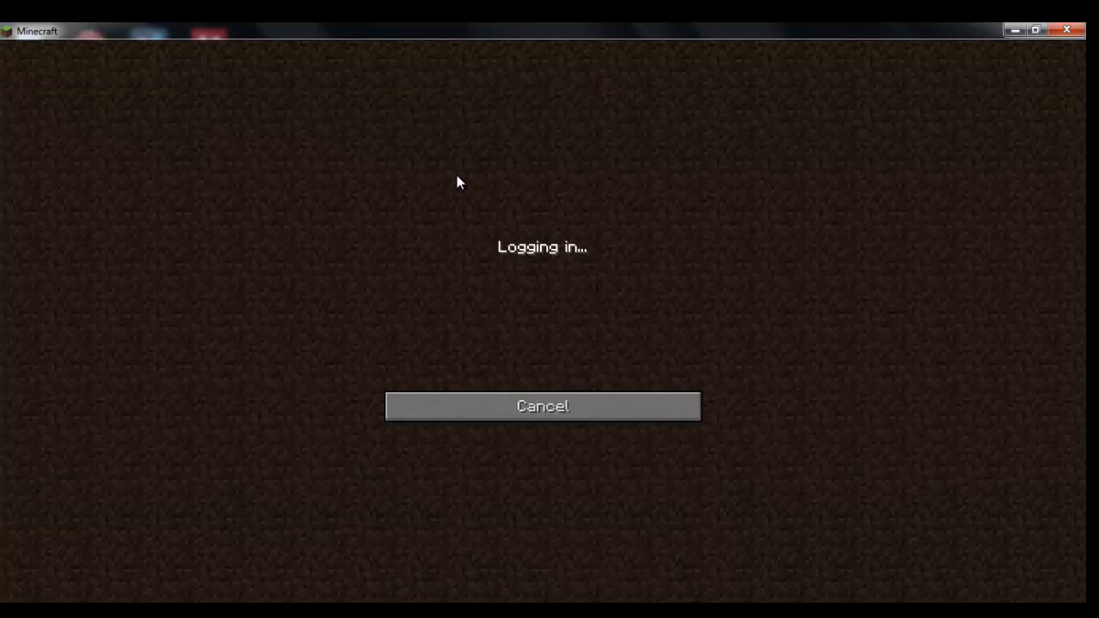
mouse_move(519, 292)
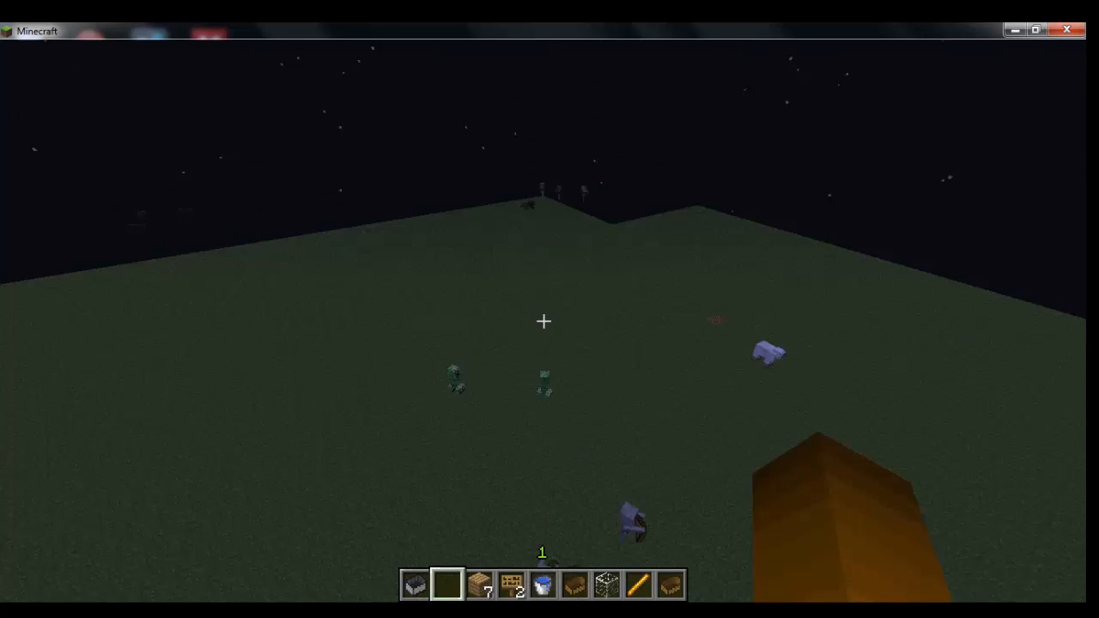
key(Escape)
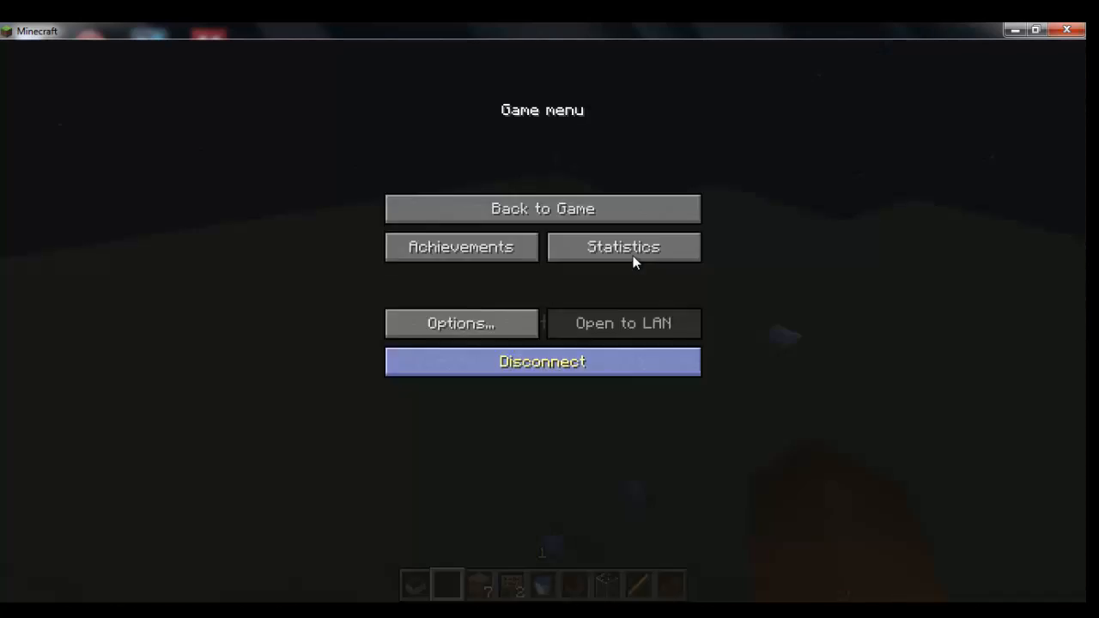
click(542, 361)
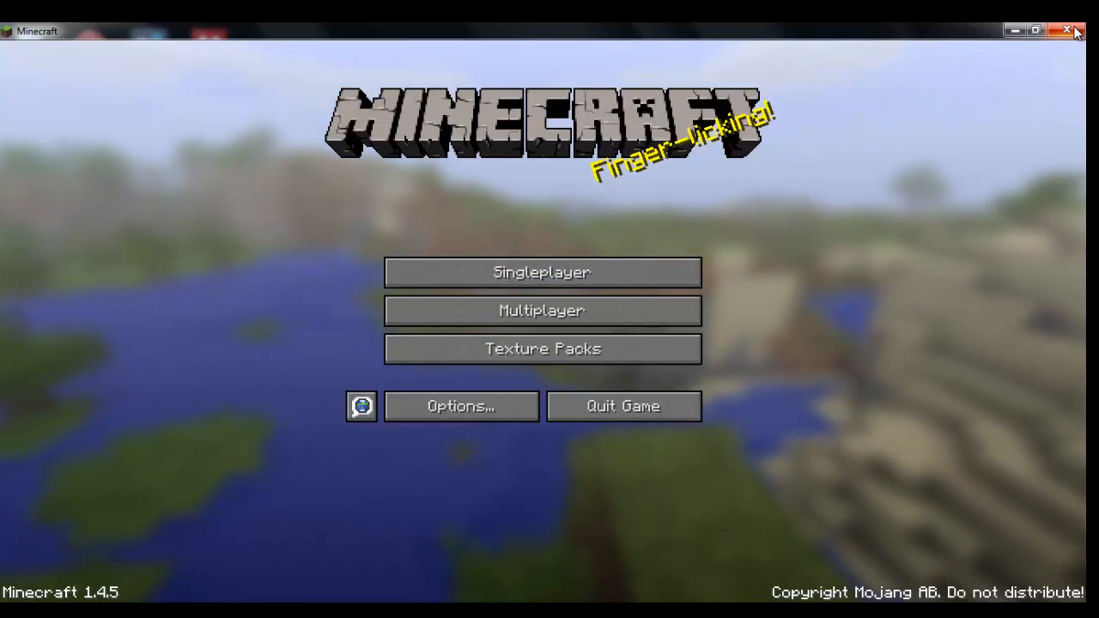
Step: View the singleplayer Select World list, then cancel back out
click(541, 272)
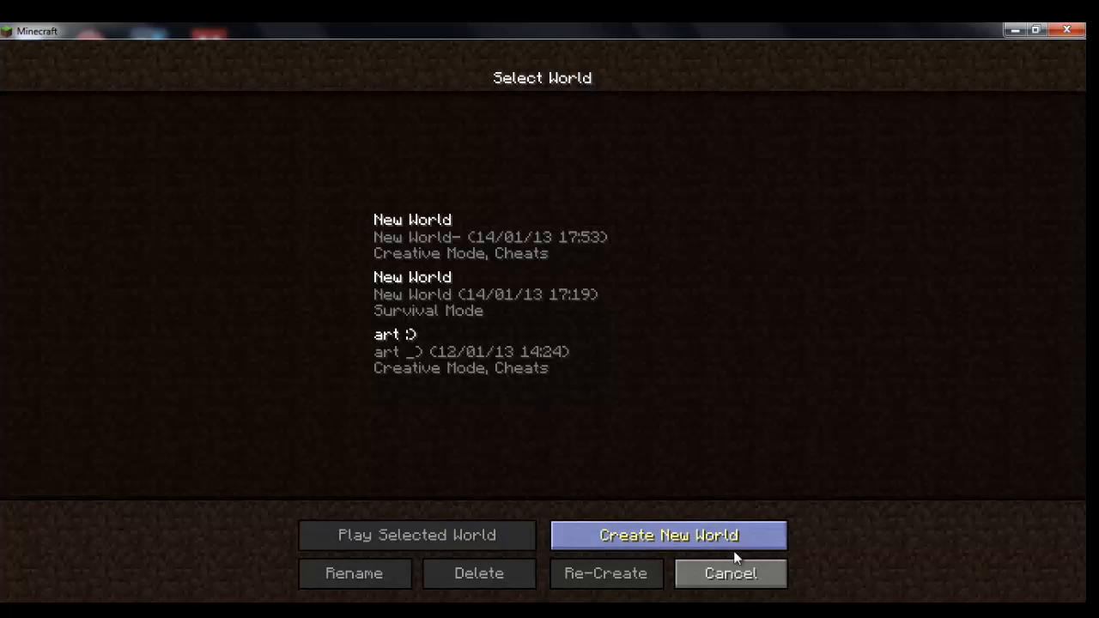
click(729, 573)
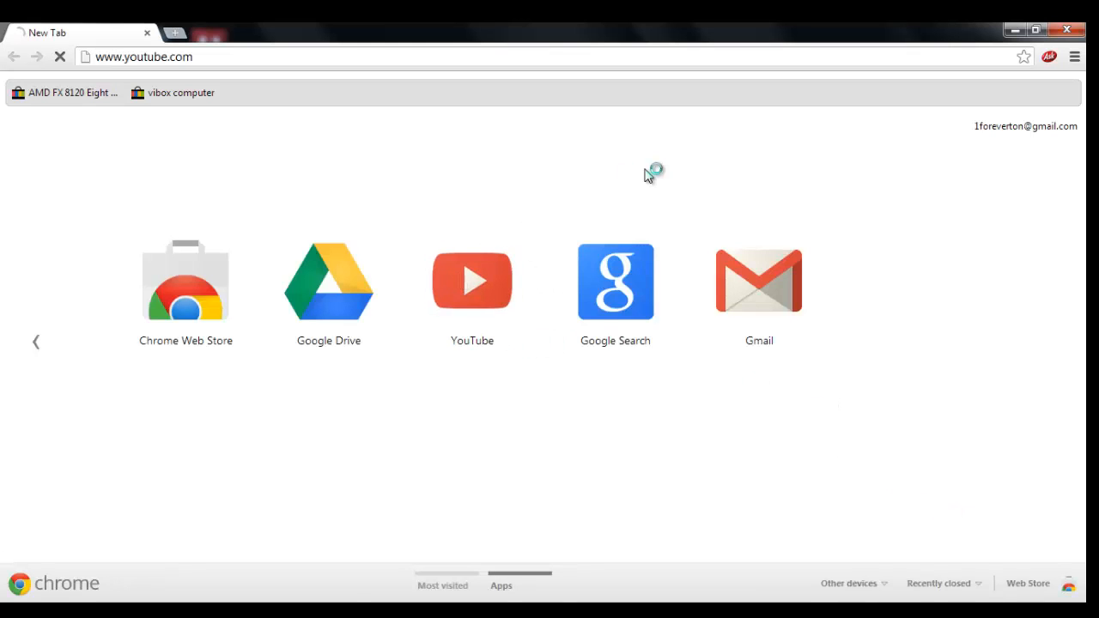
Step: Search YouTube for 'bossingitout', correcting the typo, and open the BossingItOut channel page
click(472, 280)
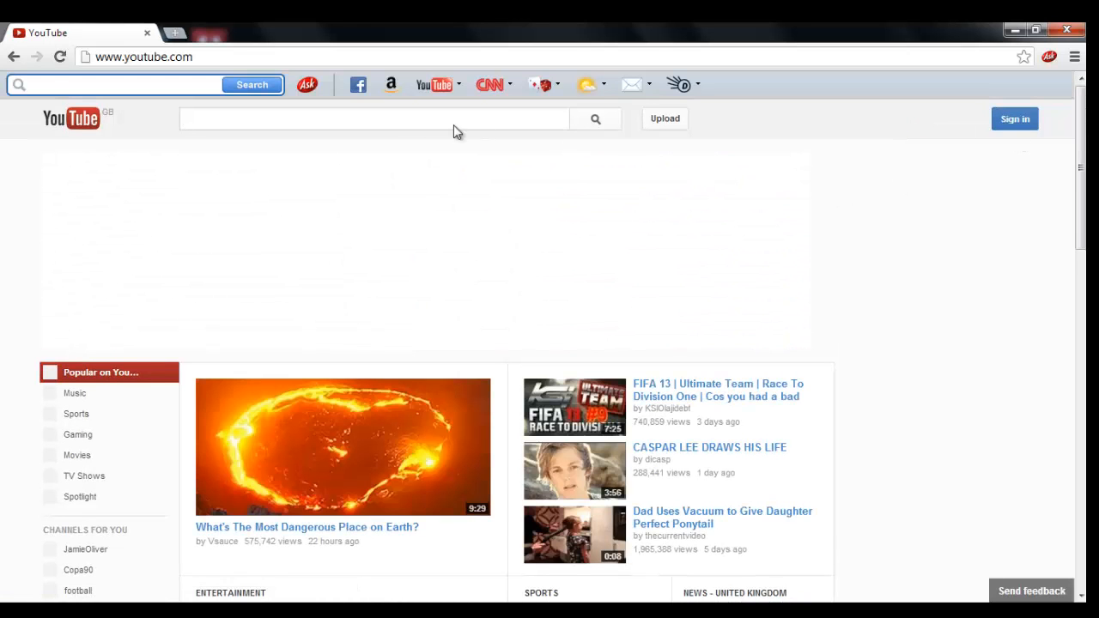
text(bo)
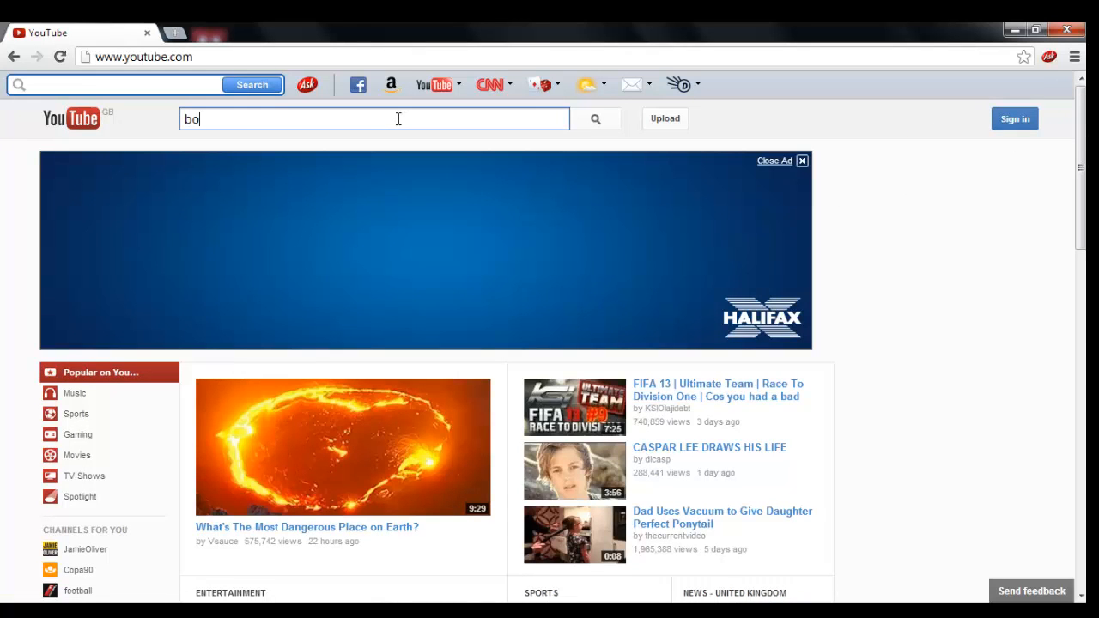
text(ssingitloit)
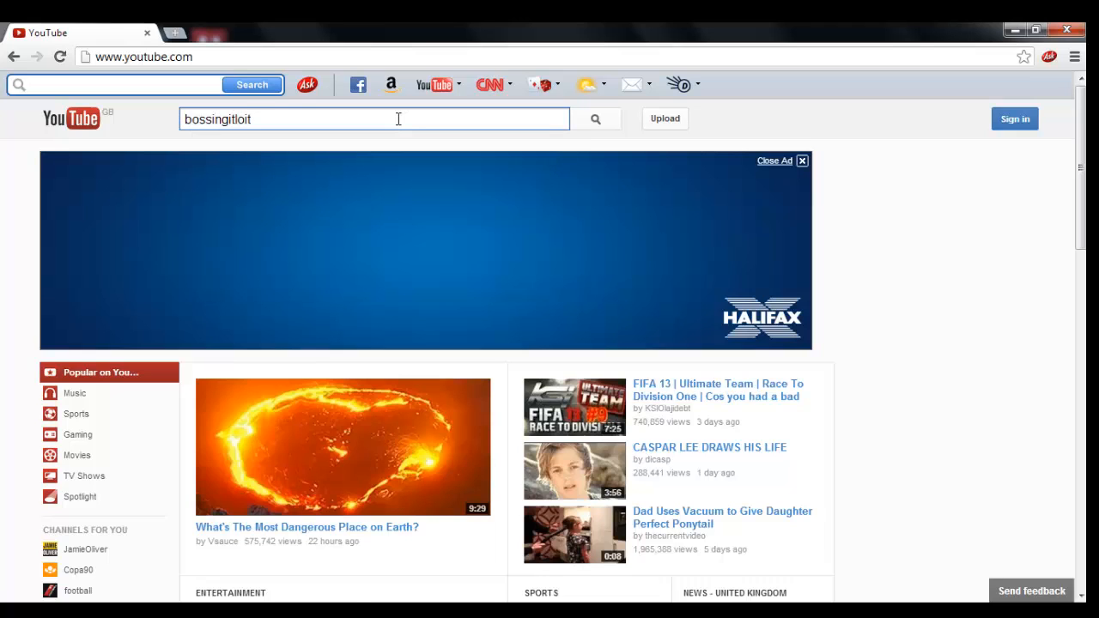
click(595, 118)
text(u)
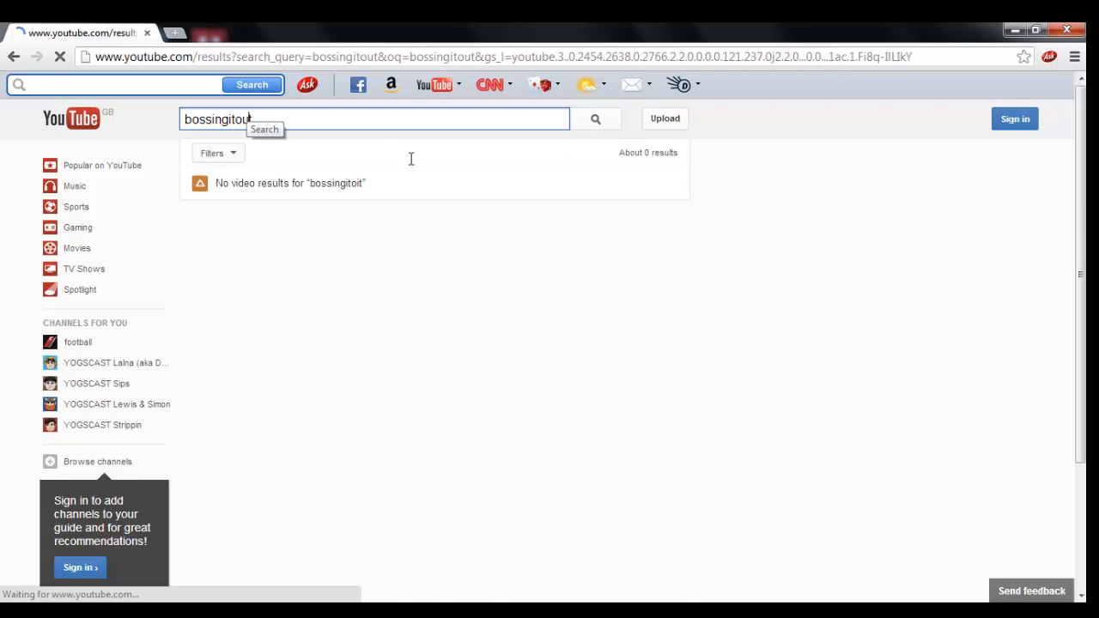
click(596, 119)
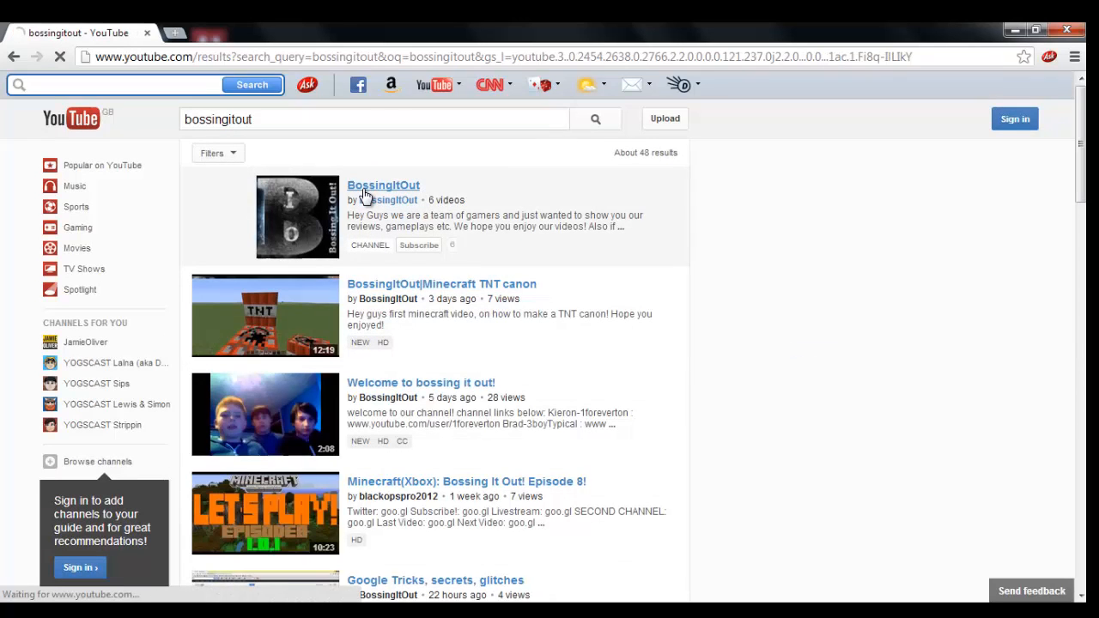
click(383, 185)
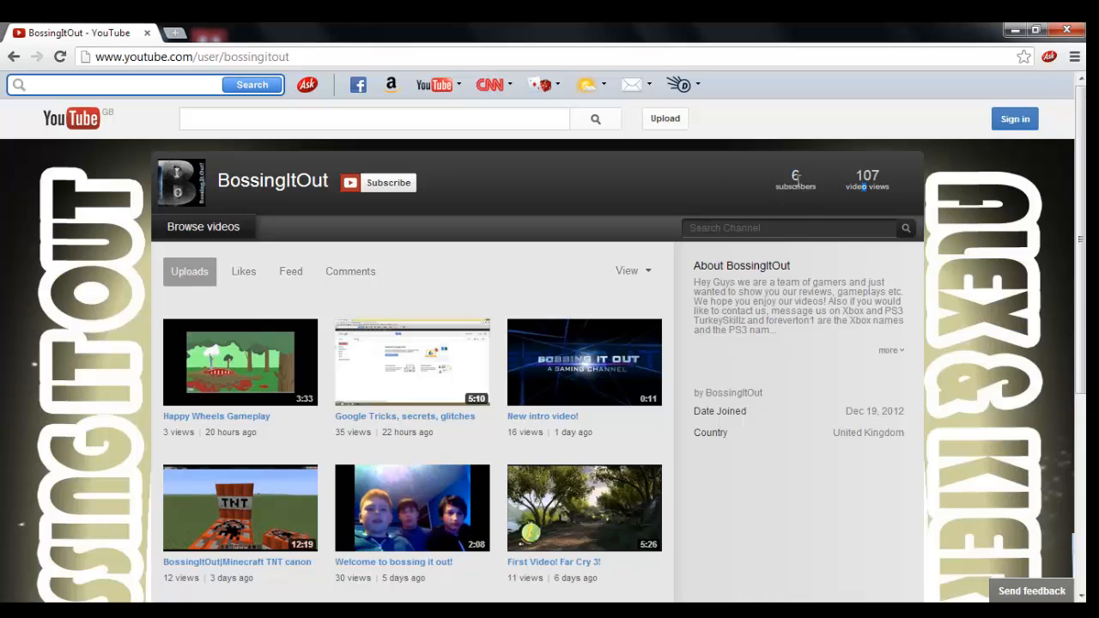
mouse_move(659, 215)
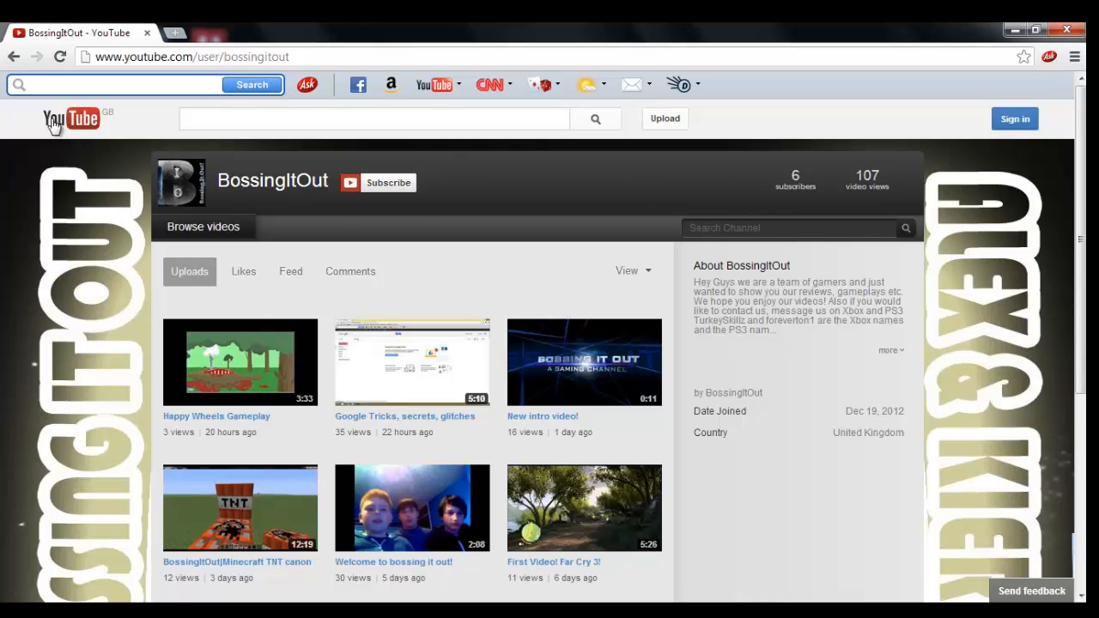
Step: Return to the YouTube home page and close Chrome
click(71, 90)
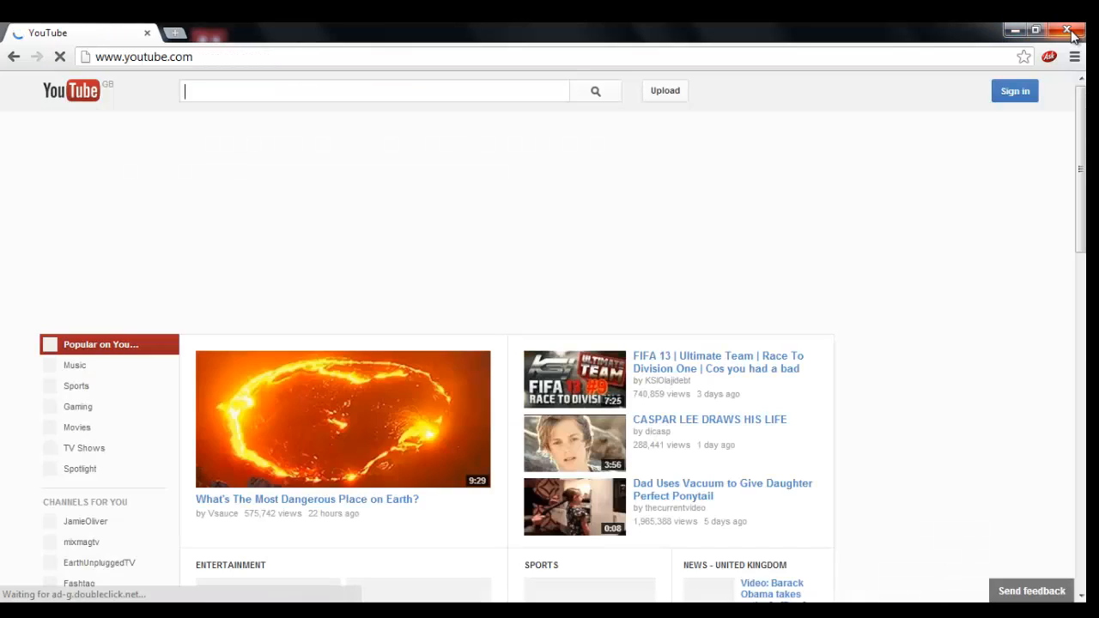
click(1072, 32)
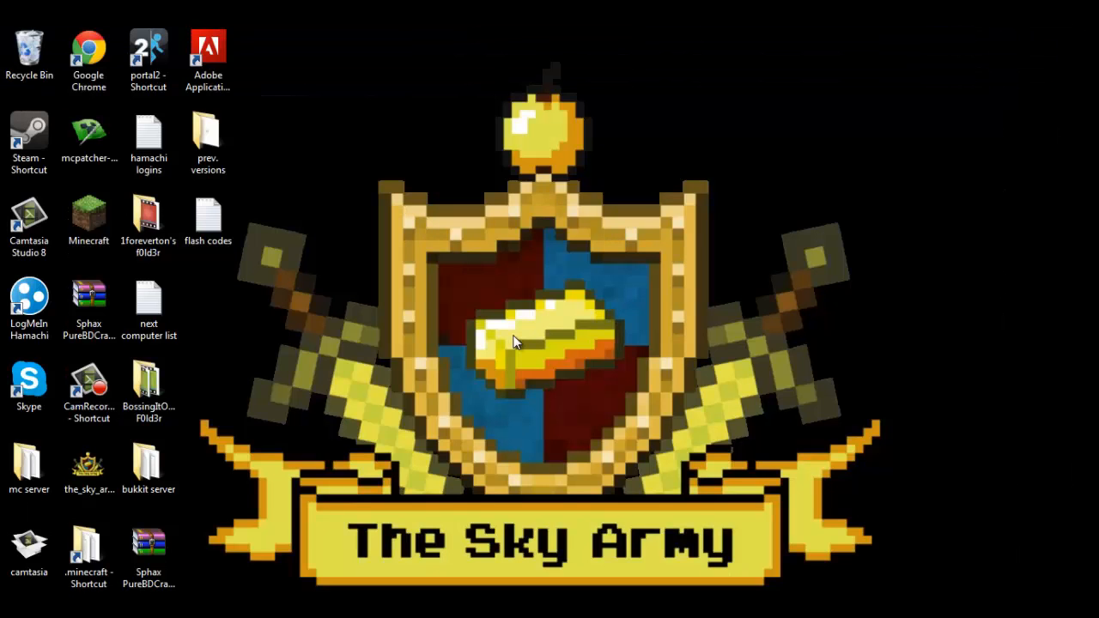